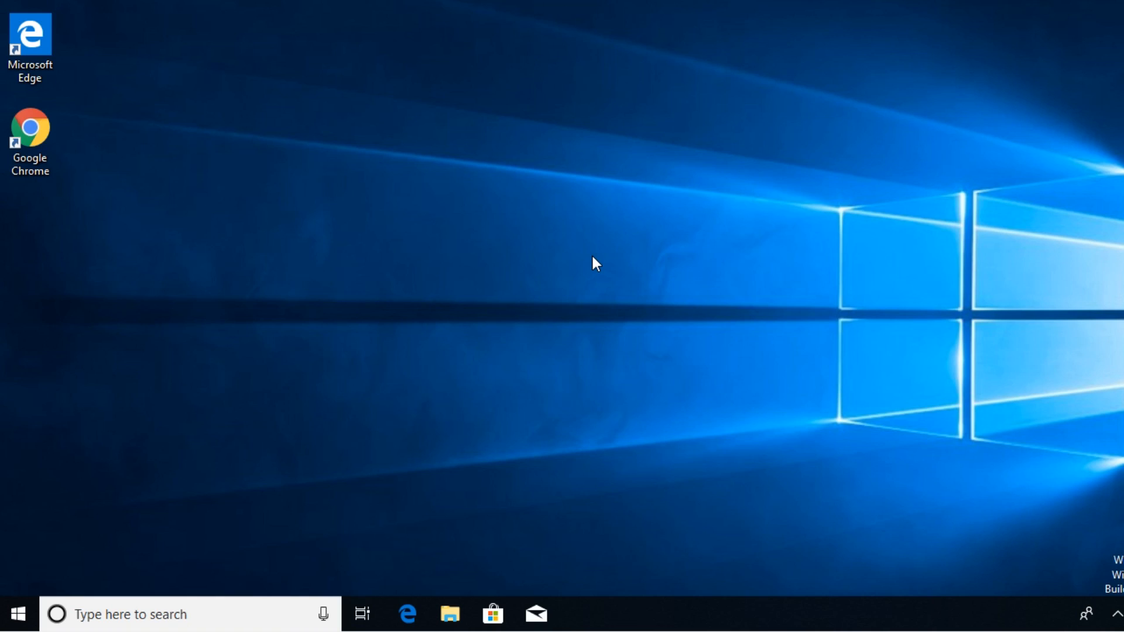
mouse_move(267, 381)
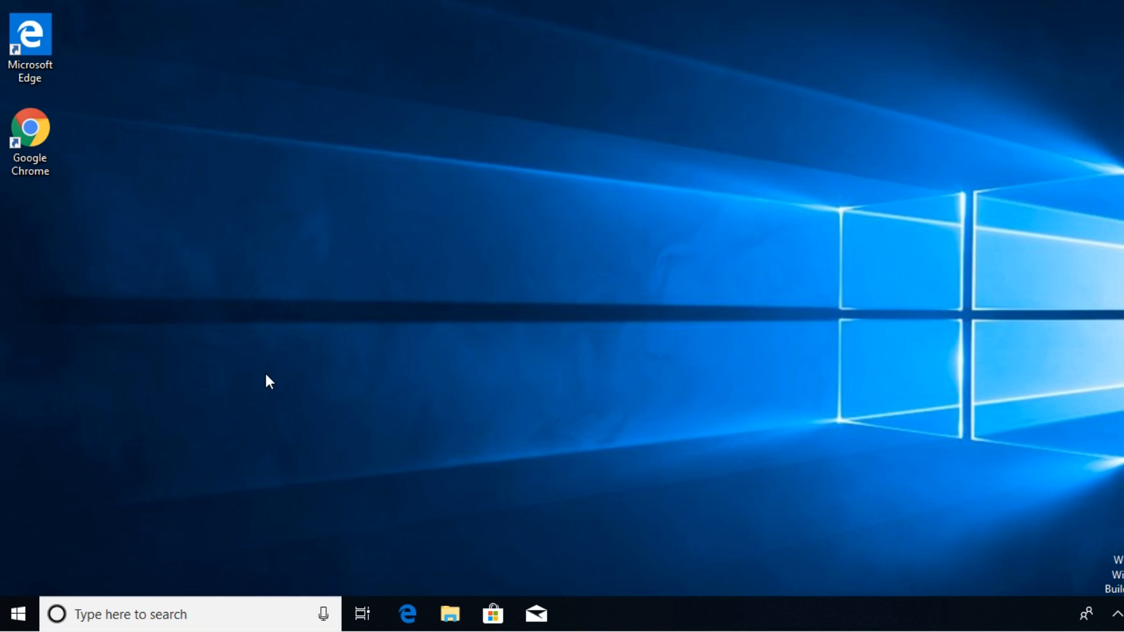
mouse_move(16, 614)
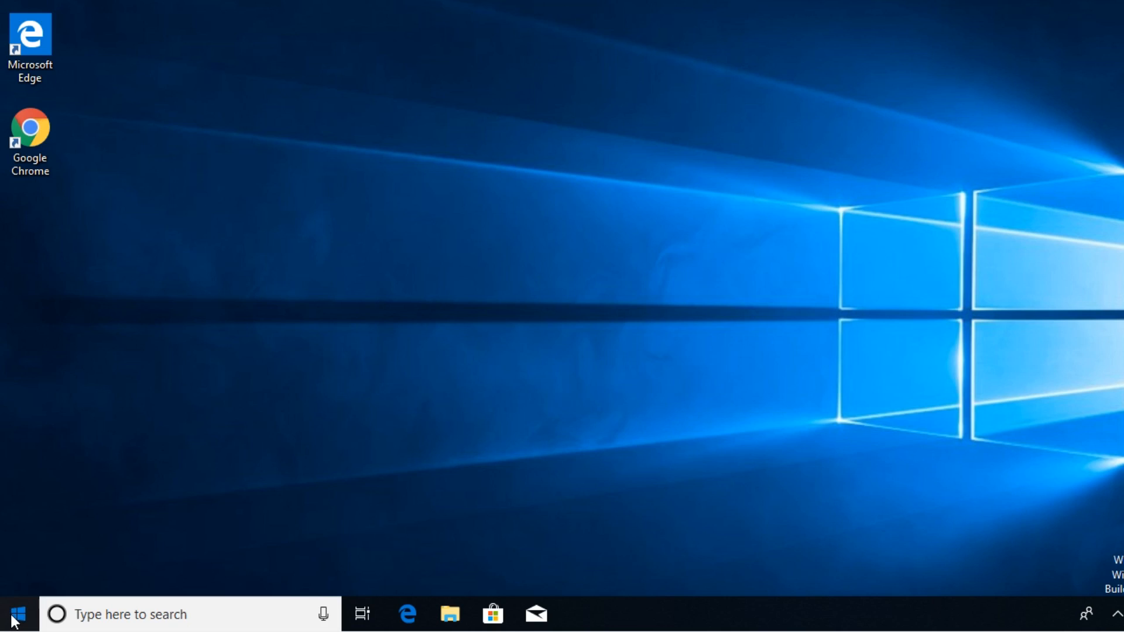
From the Start menu, go to Settings and enter Update & Security.
click(15, 614)
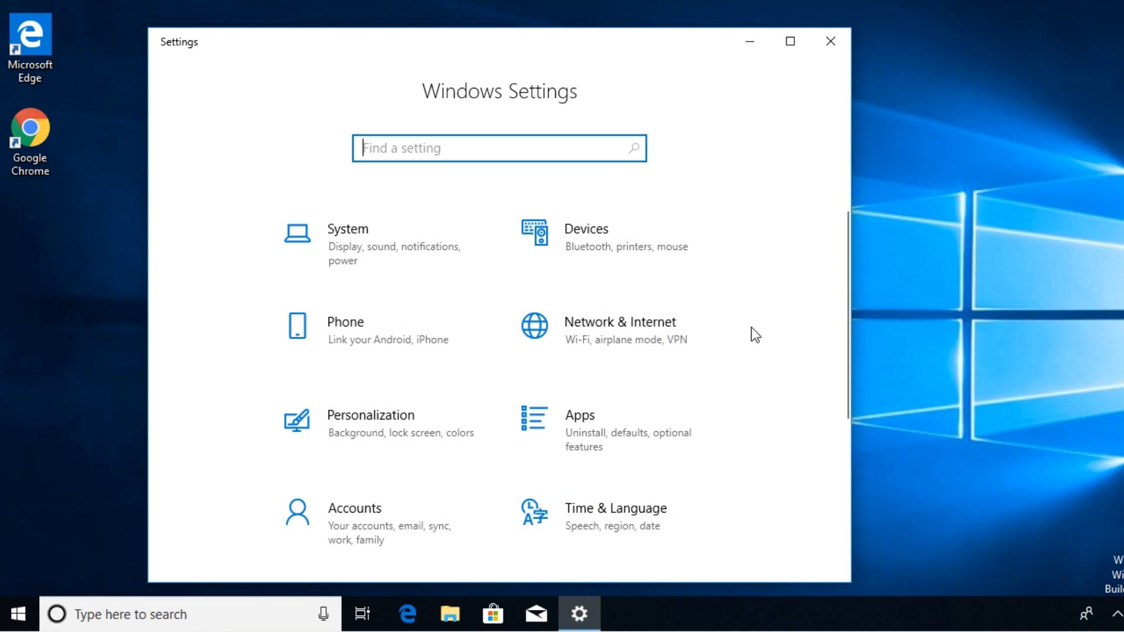
scroll(down, 3)
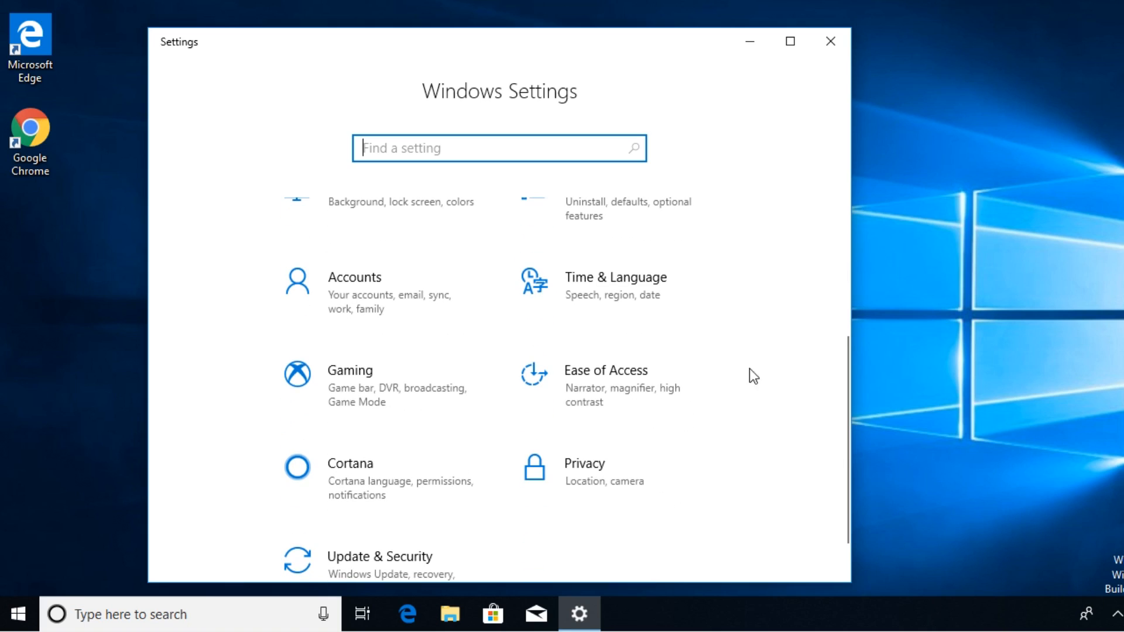
click(380, 557)
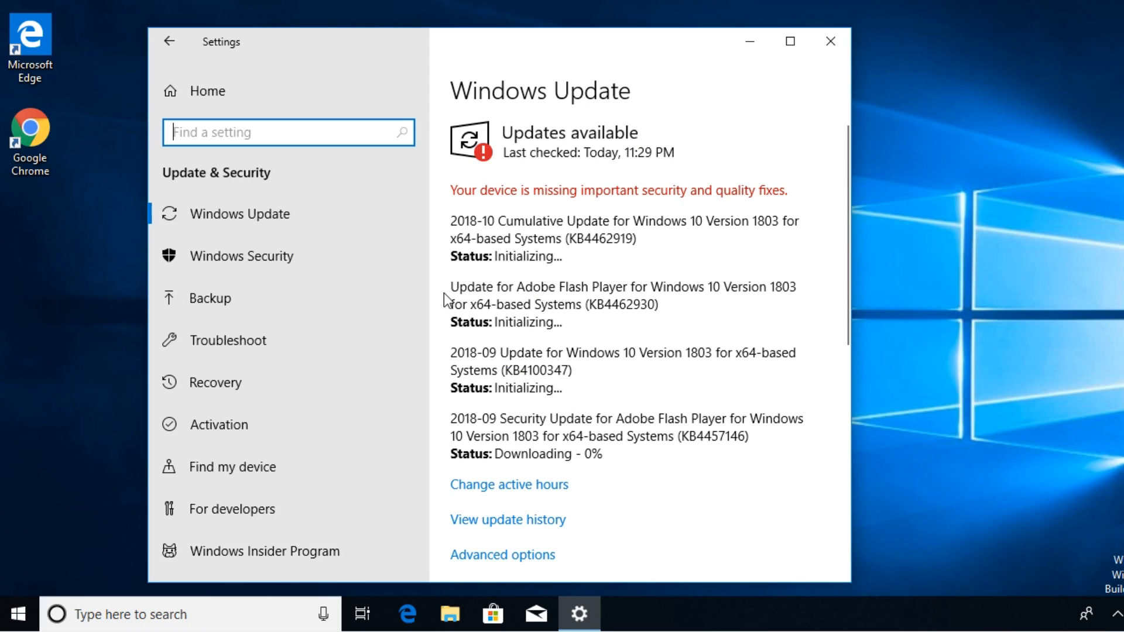
mouse_move(223, 425)
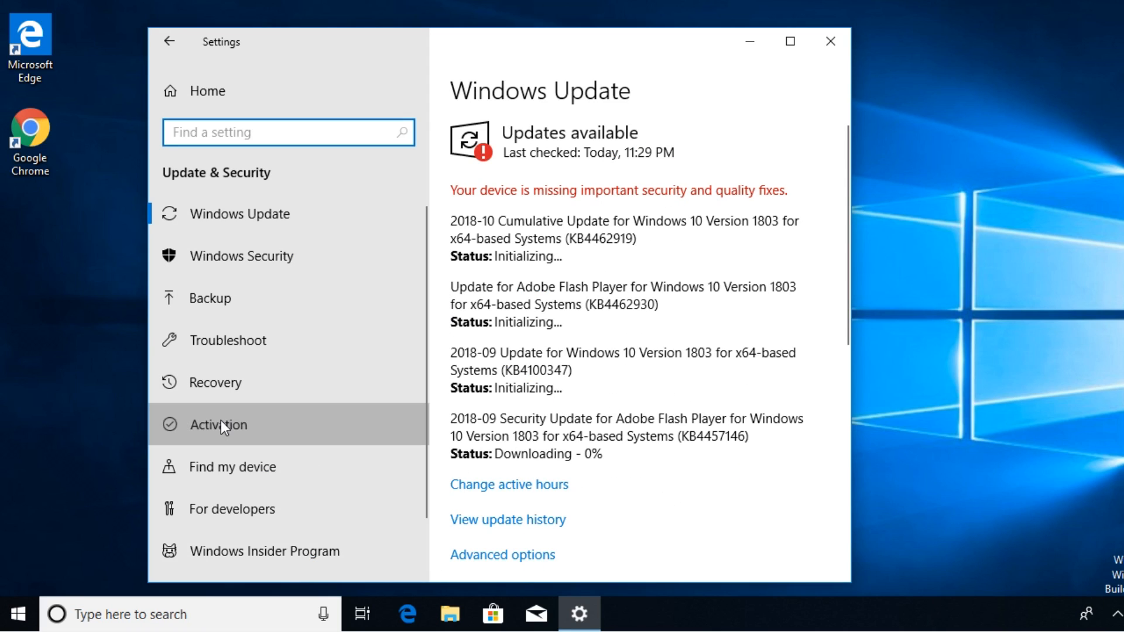
Switch to the Activation page showing Windows 10 Enterprise Evaluation as activated.
click(222, 424)
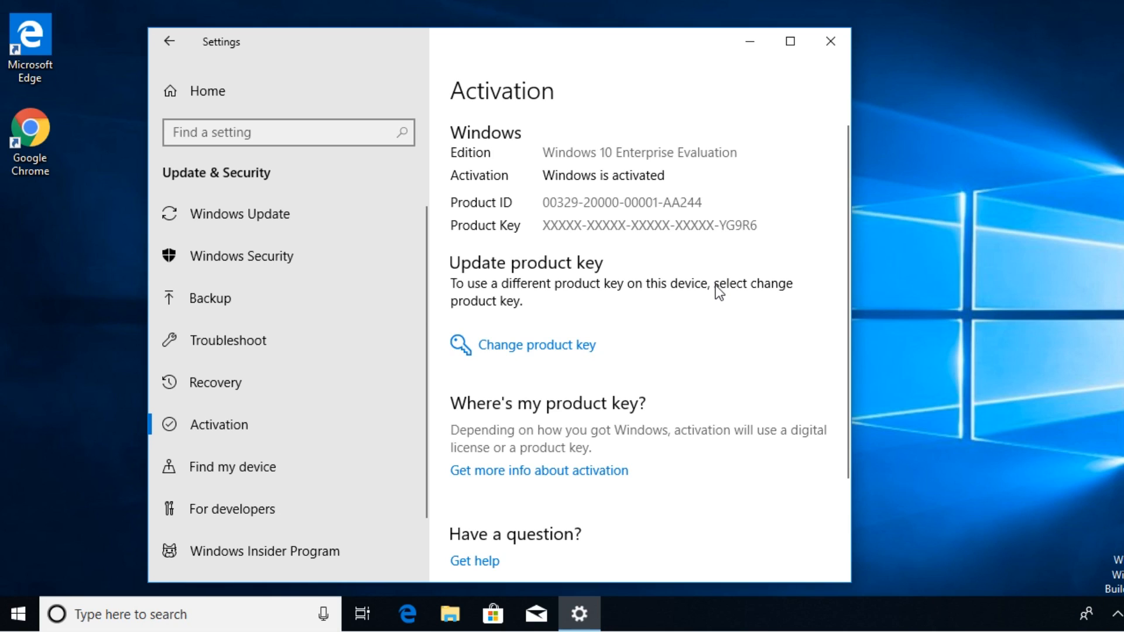
mouse_move(695, 294)
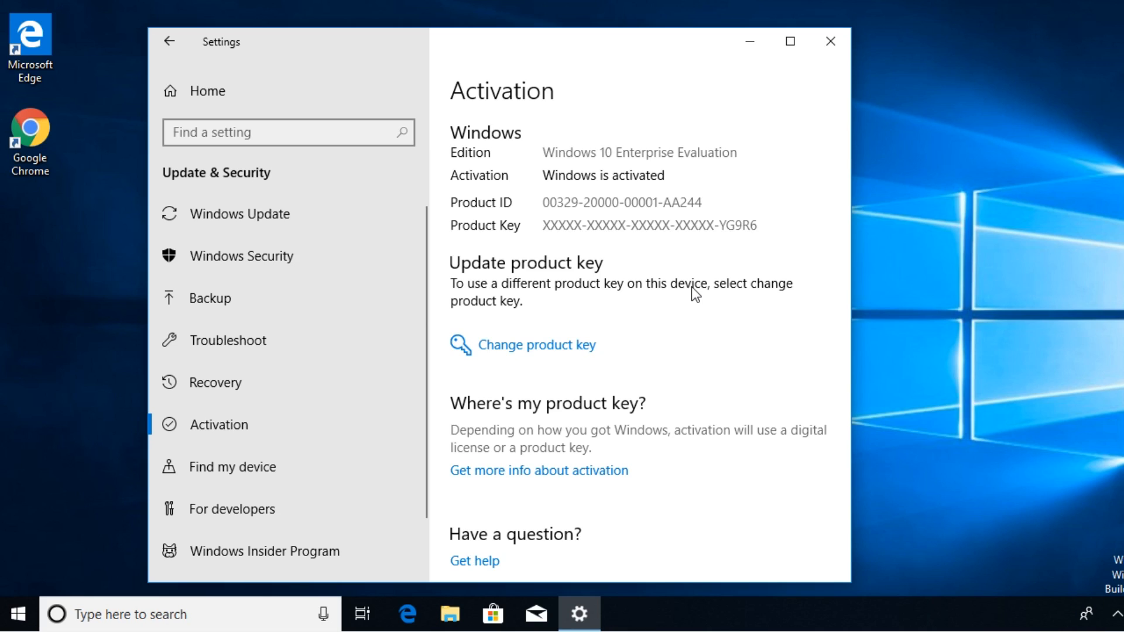
mouse_move(654, 361)
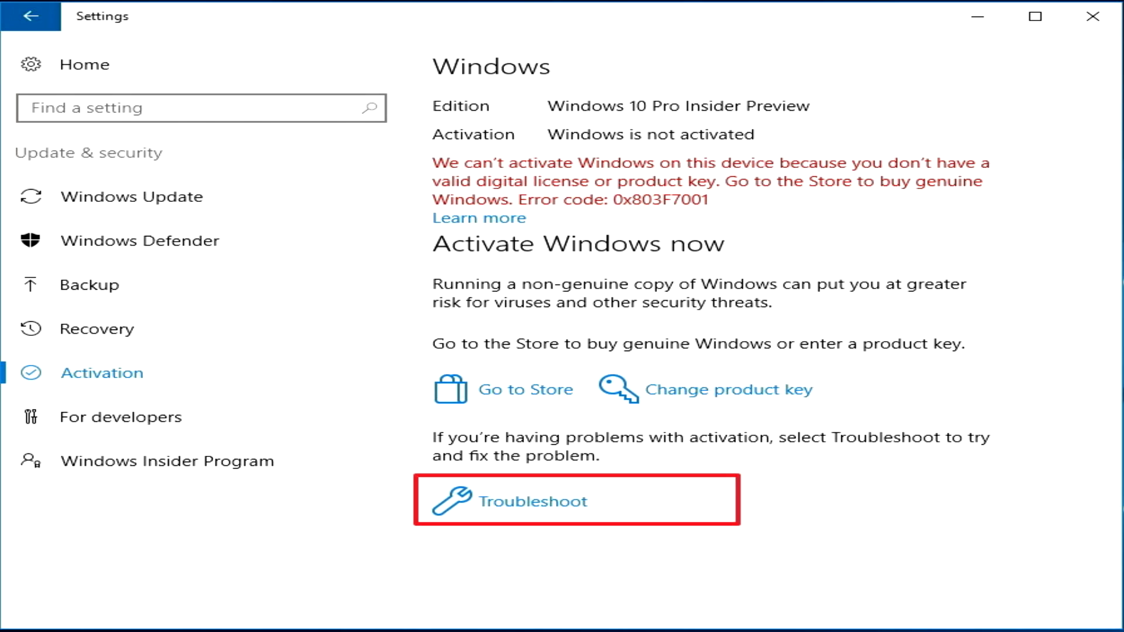
Move past the unactivated Windows 10 Pro page (error 0x803F7001) to the video's comments.
click(531, 501)
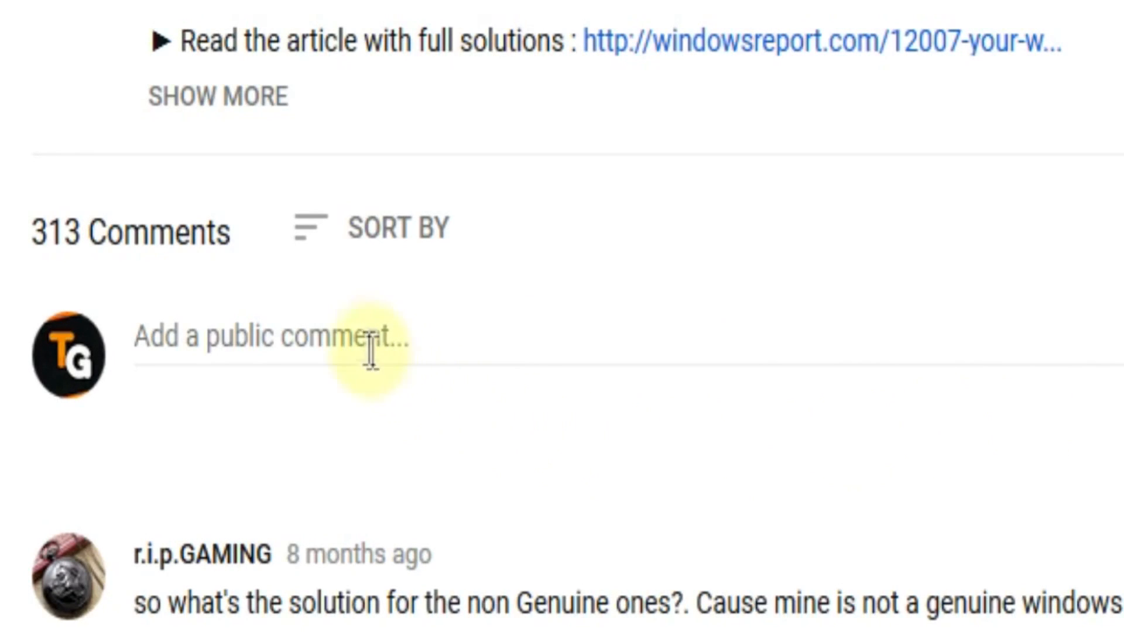
Type 'I have this problem' into the public comment box without posting.
text(I ha)
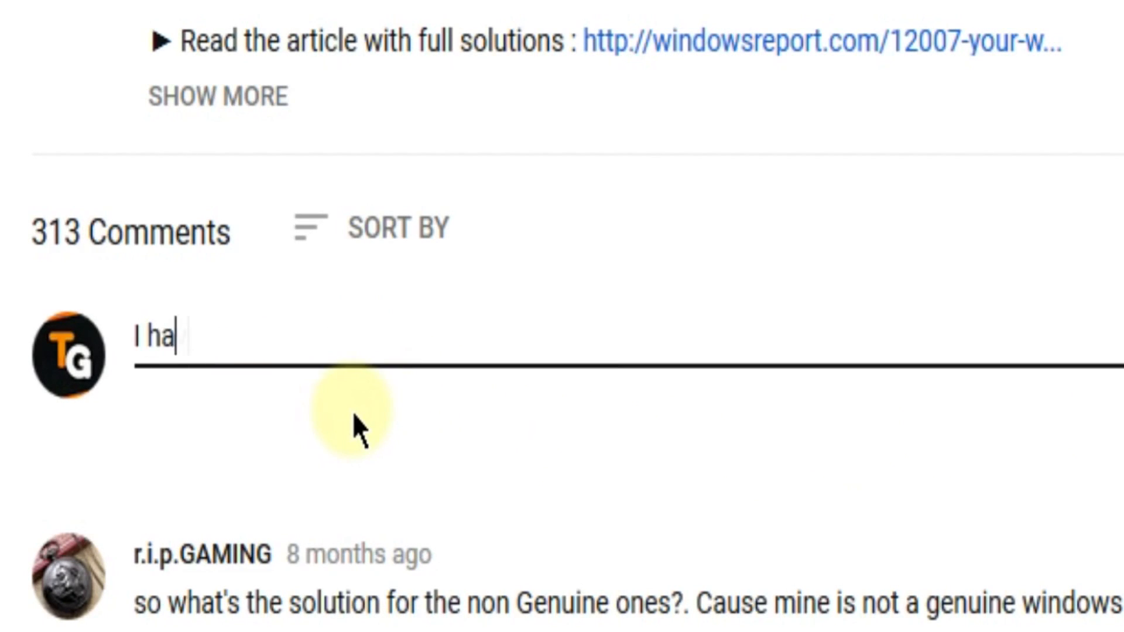
text(ve this problem)
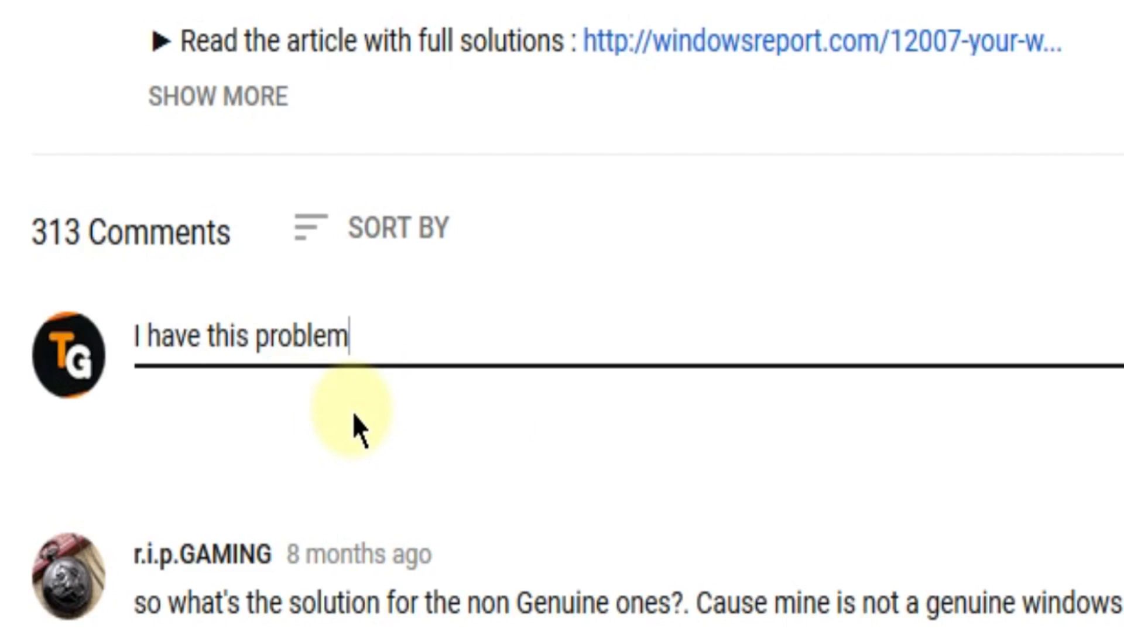